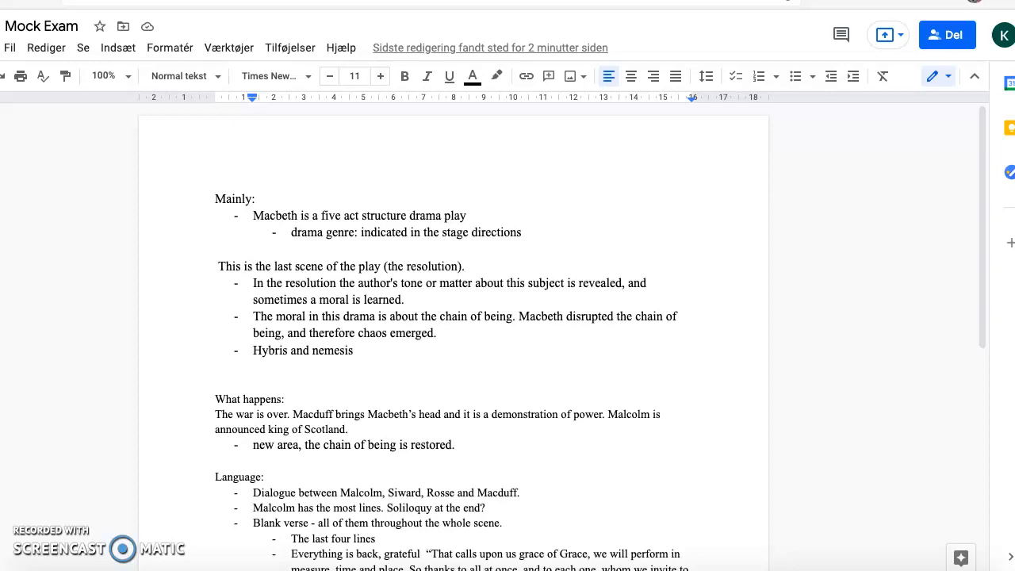
{"action": "mouse_move", "coordinate": [62, 114]}
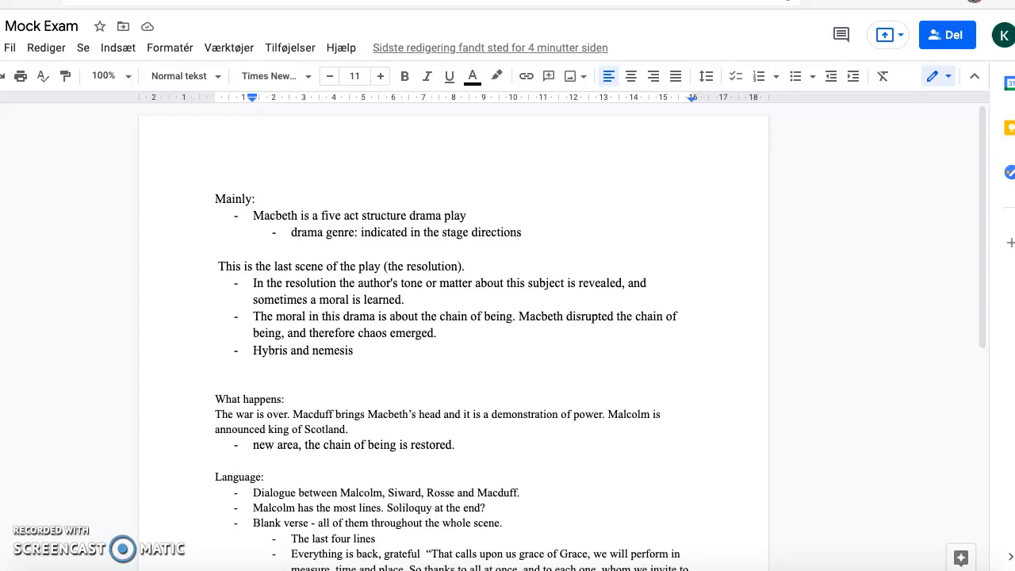
{"action": "scroll", "scroll_direction": "down", "scroll_amount": 3}
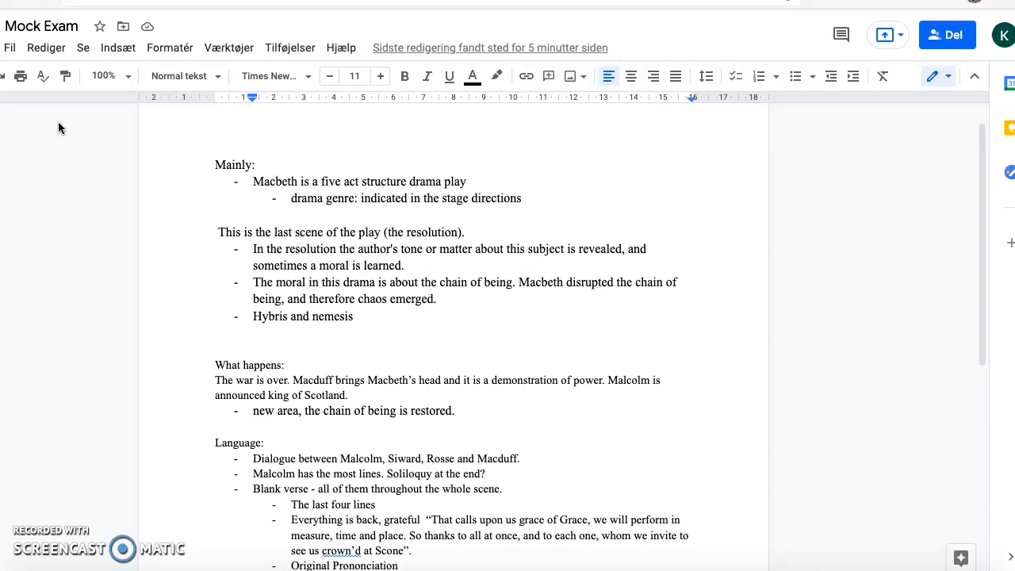
{"action": "scroll", "scroll_direction": "down", "scroll_amount": 3}
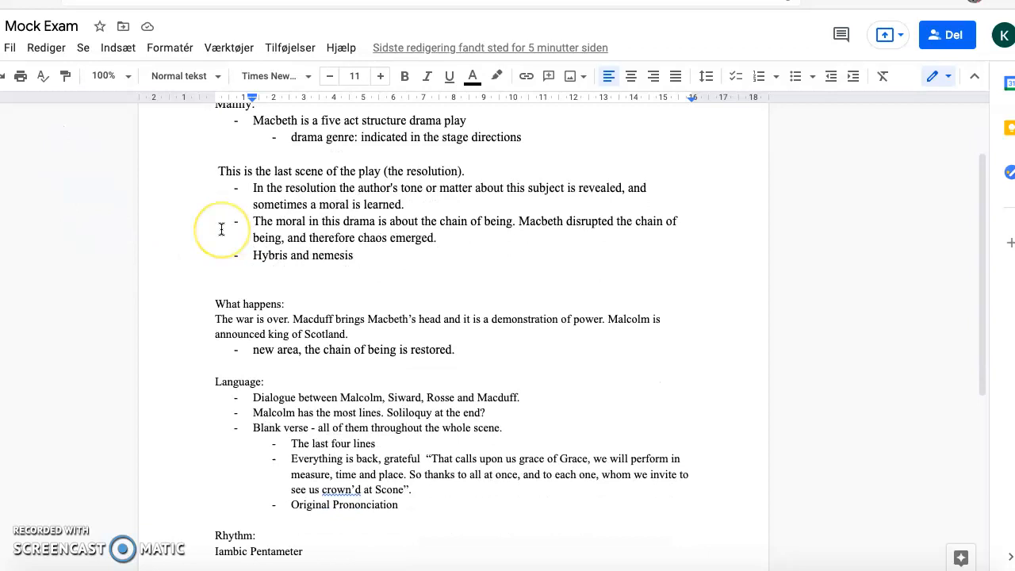
{"action": "scroll", "scroll_direction": "down", "scroll_amount": 3}
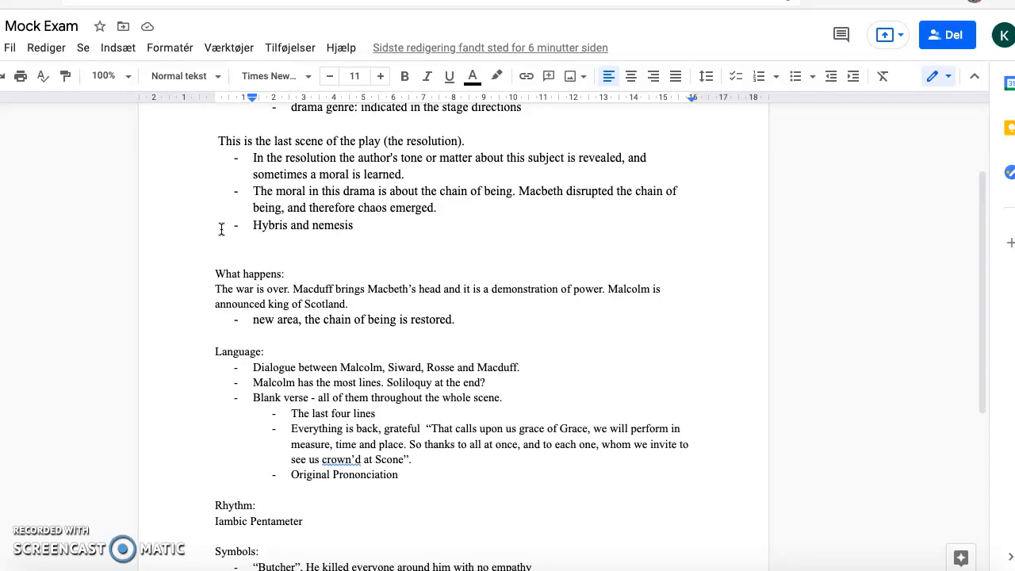
{"action": "mouse_move", "coordinate": [69, 191]}
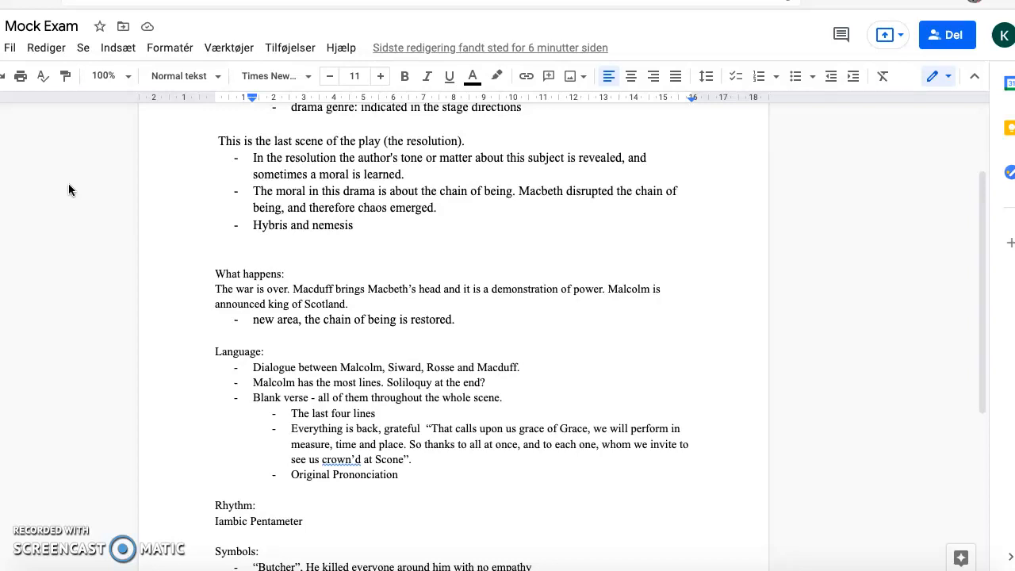